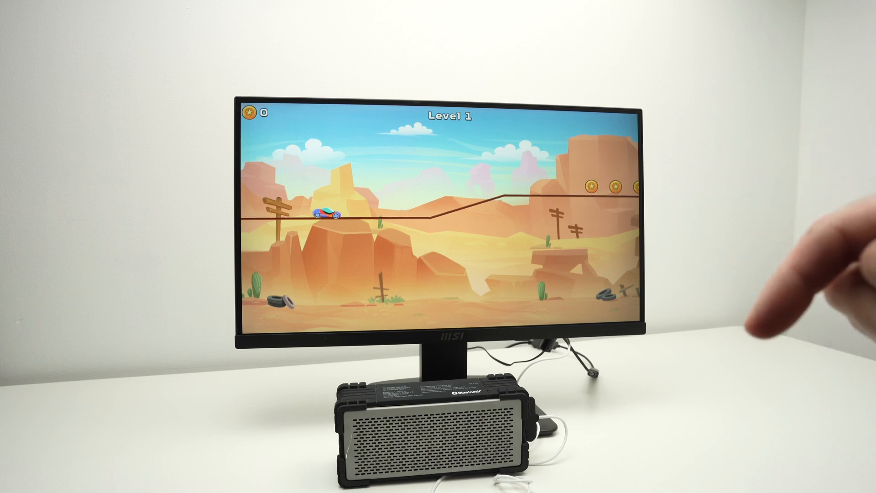
{"action": "mouse_move", "coordinate": [782, 268]}
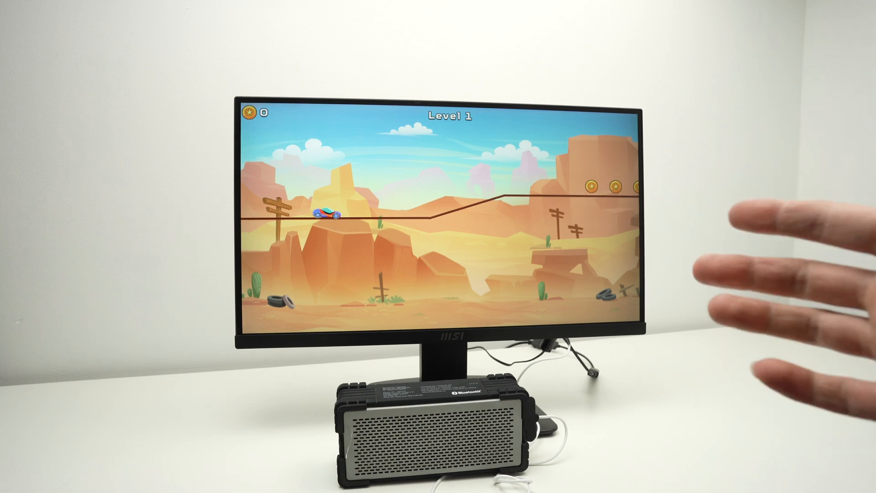